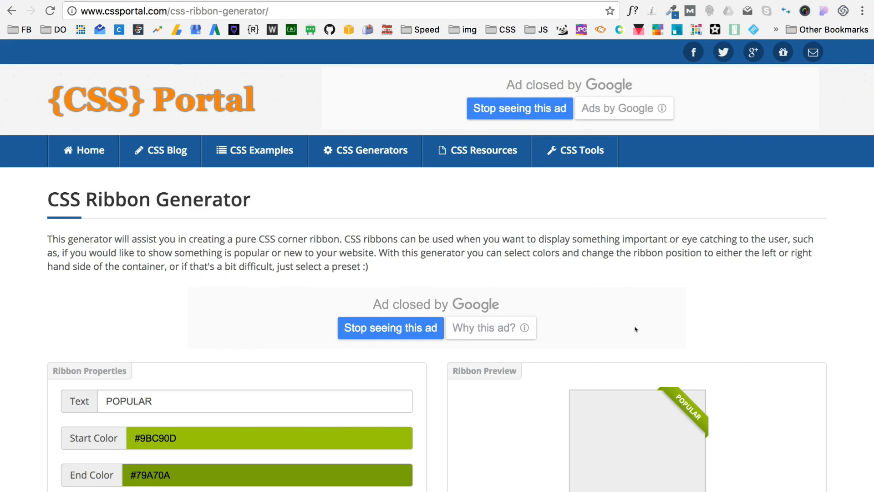
pyautogui.moveTo(695, 379)
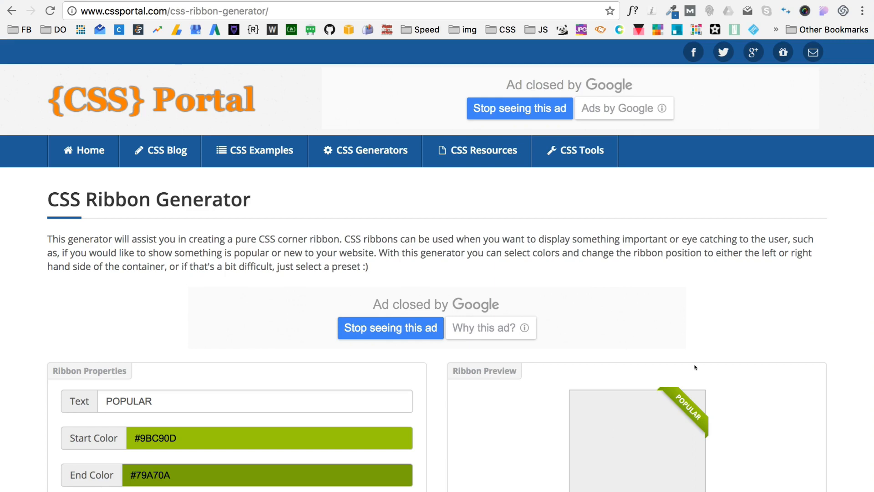
pyautogui.moveTo(649, 382)
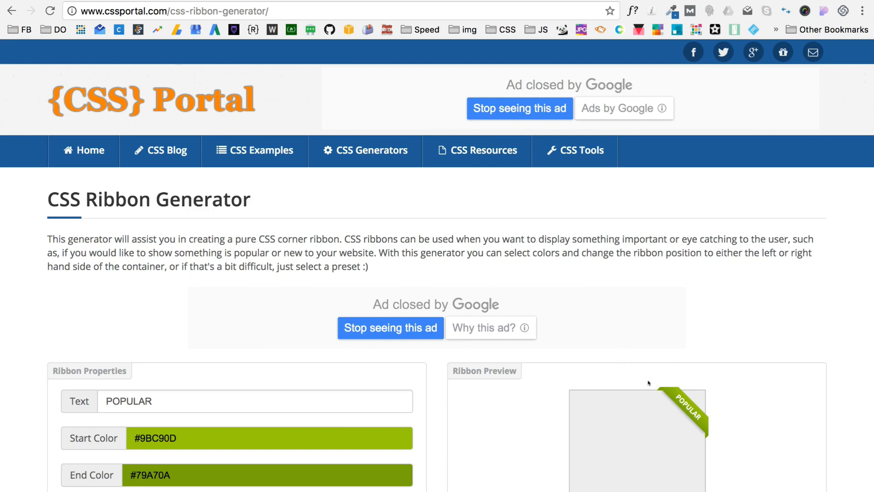
pyautogui.moveTo(299, 5)
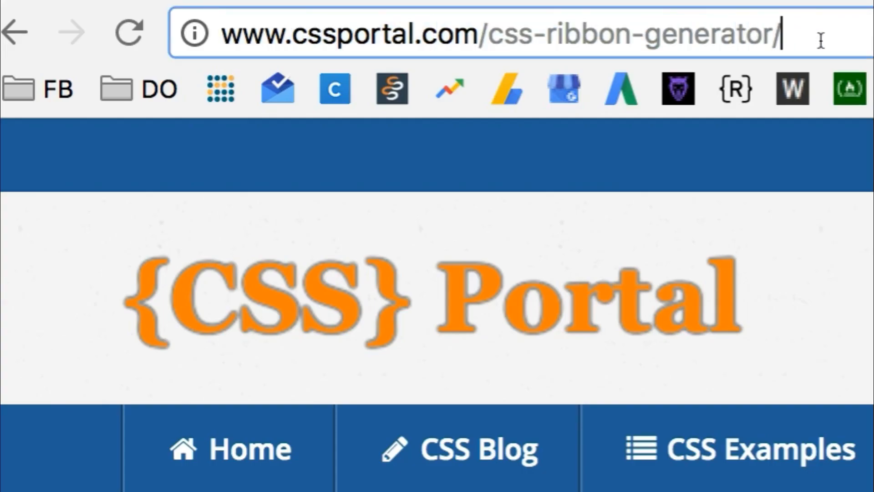
# Change the ribbon text to 'Popular' with a #3F51B5 to #002984 gradient, Position Right.
pyautogui.scroll(-3)
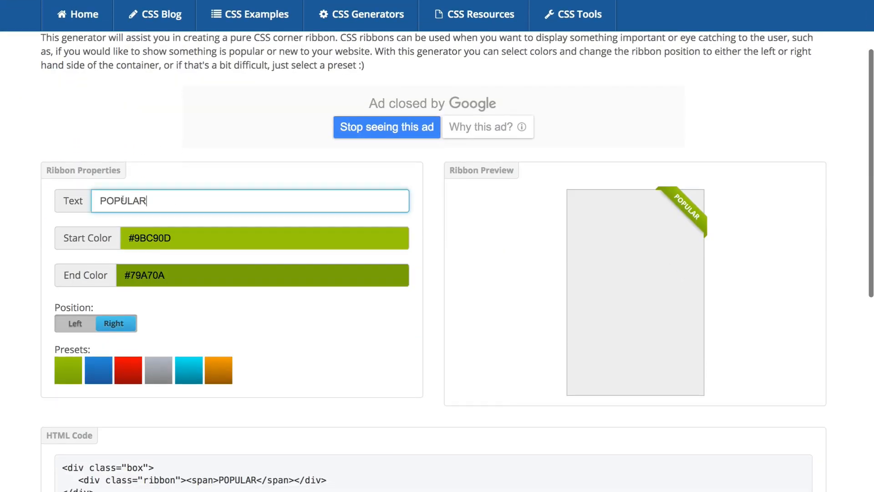
pyautogui.write('best')
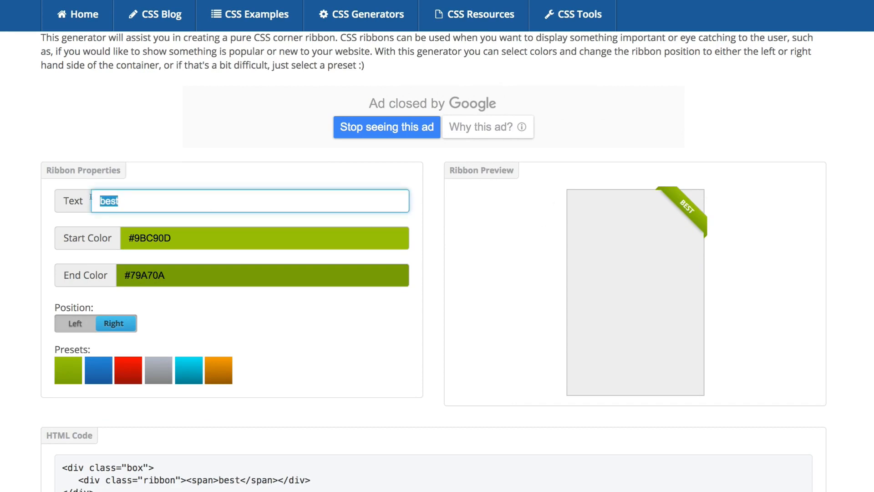
pyautogui.write('Popular')
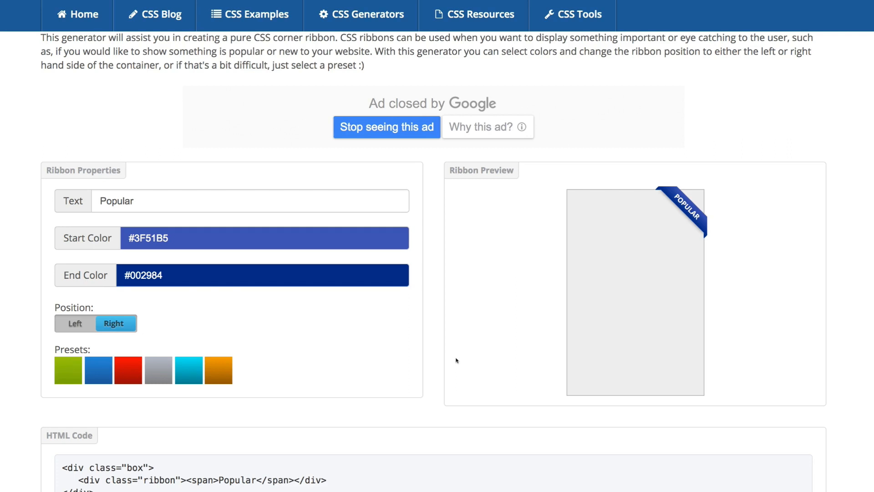
pyautogui.moveTo(69, 322)
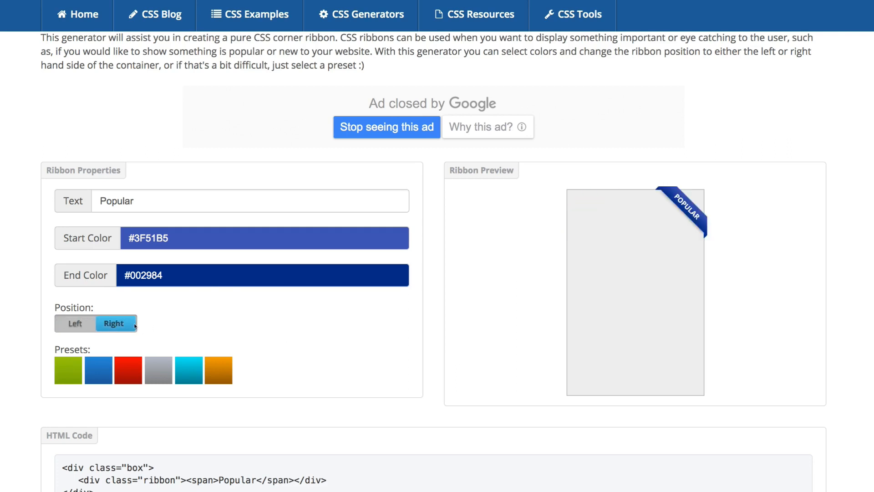
pyautogui.moveTo(112, 342)
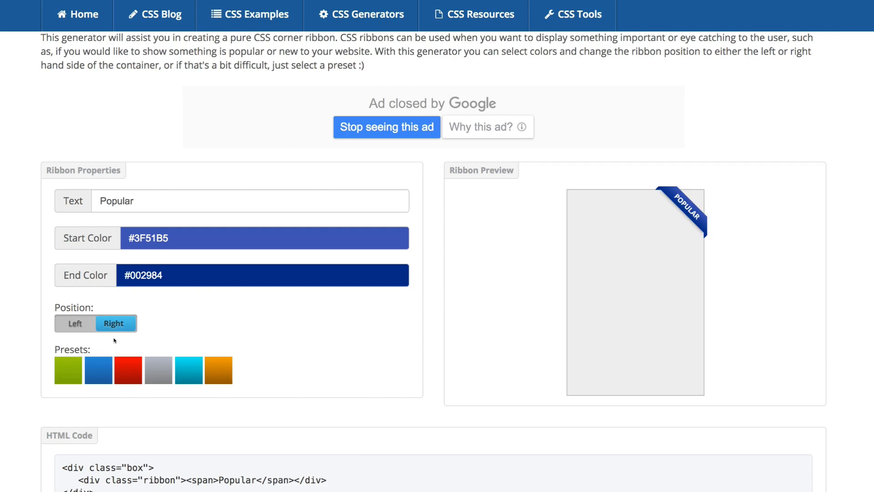
# Select the generated blue-gradient ribbon CSS in the CSS Code box.
pyautogui.scroll(-3)
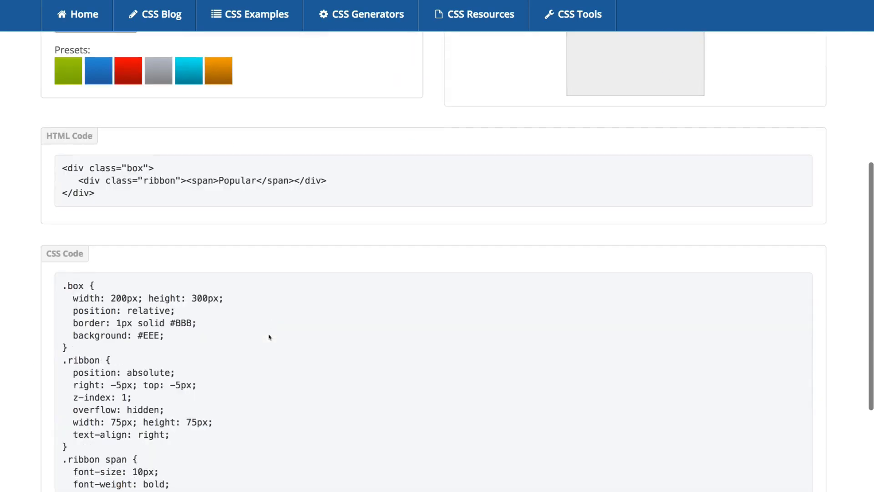
pyautogui.scroll(-3)
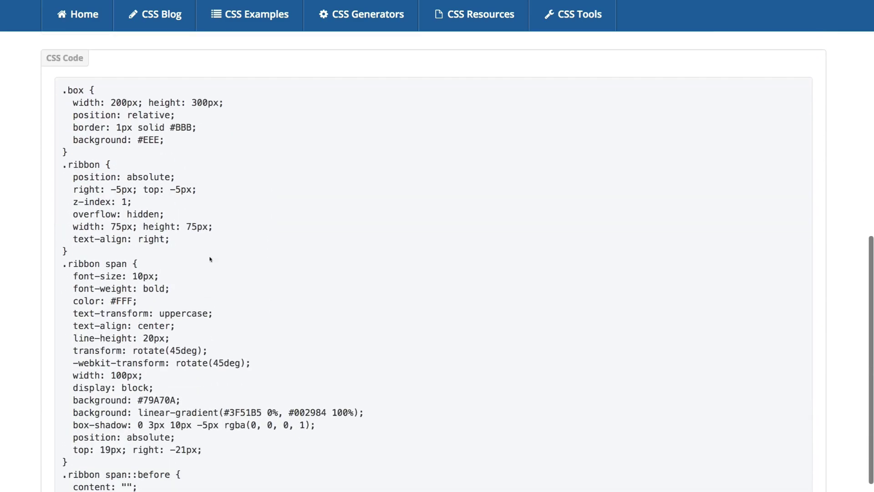
pyautogui.moveTo(63, 164); pyautogui.dragTo(140, 177)
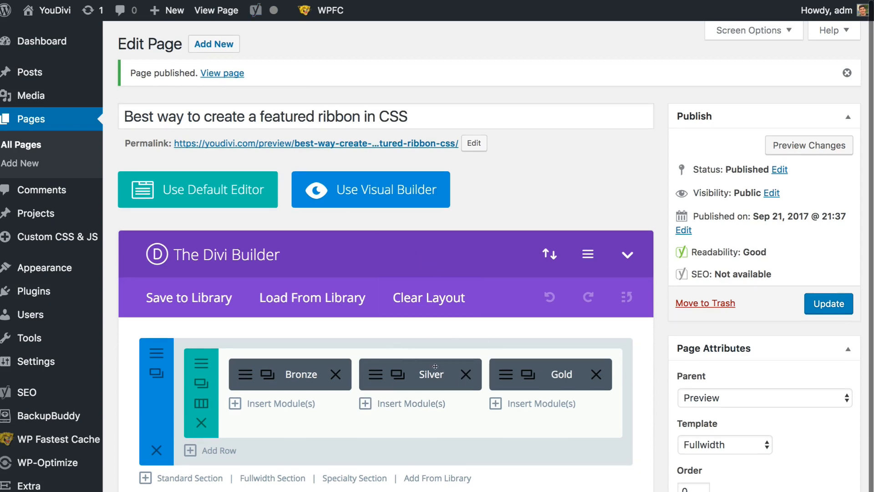
pyautogui.moveTo(25, 485)
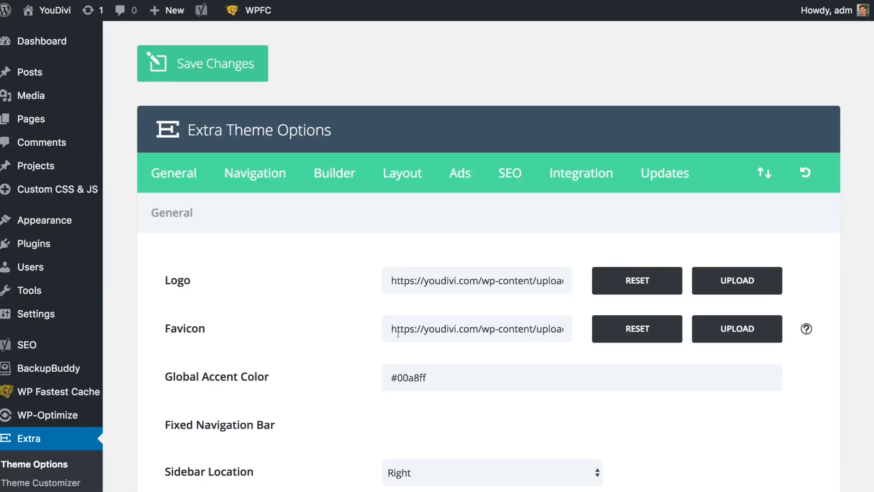
# Paste the ribbon CSS into Extra Theme Options Custom CSS, then reopen the pricing page editor.
pyautogui.scroll(-3)
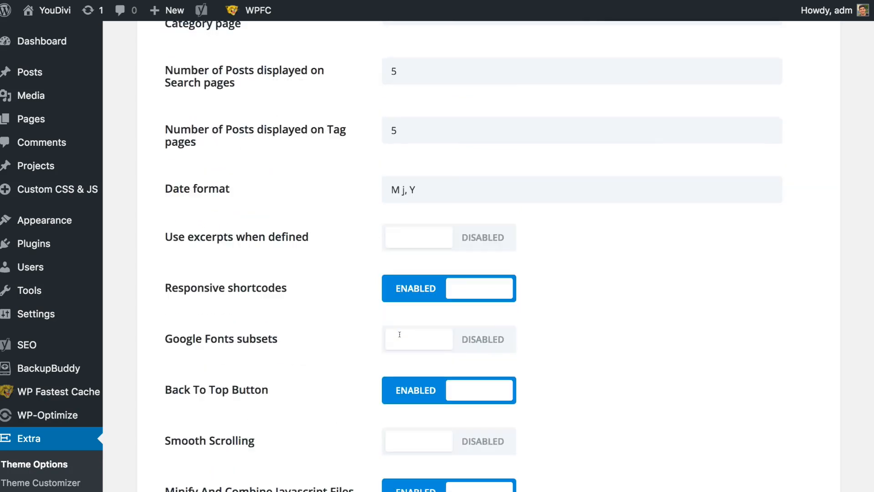
pyautogui.scroll(-3)
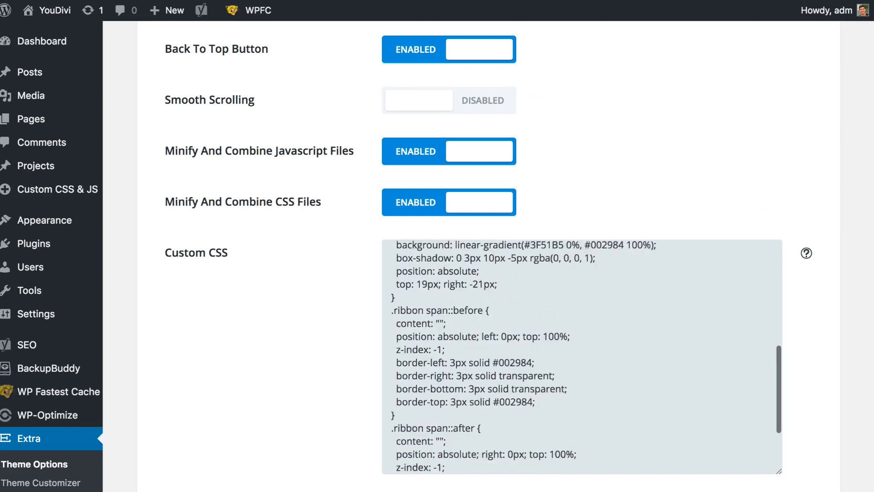
pyautogui.scroll(3)
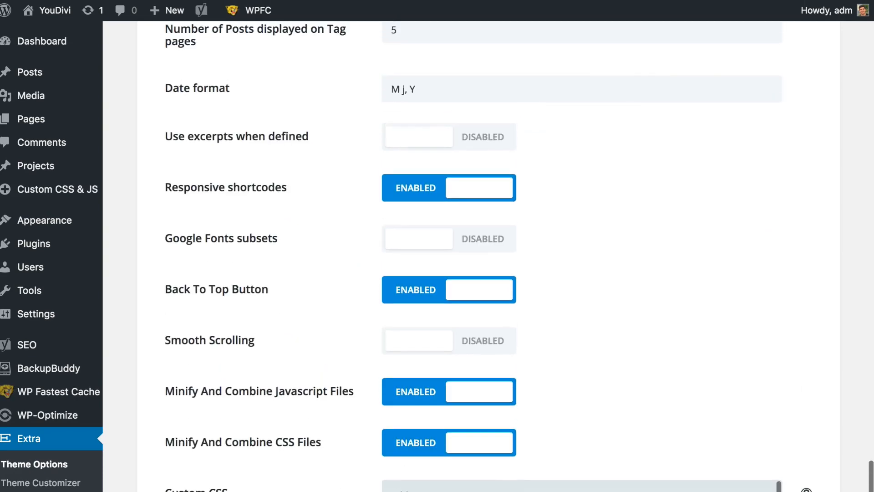
pyautogui.scroll(-3)
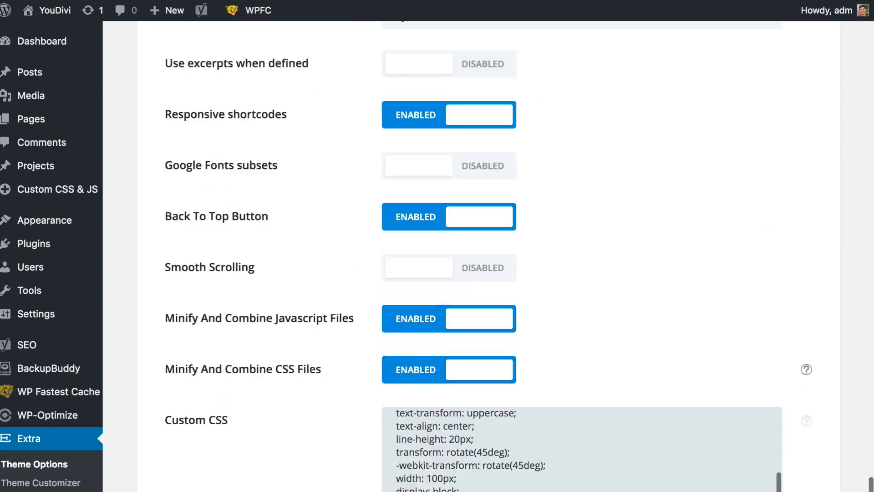
pyautogui.scroll(-3)
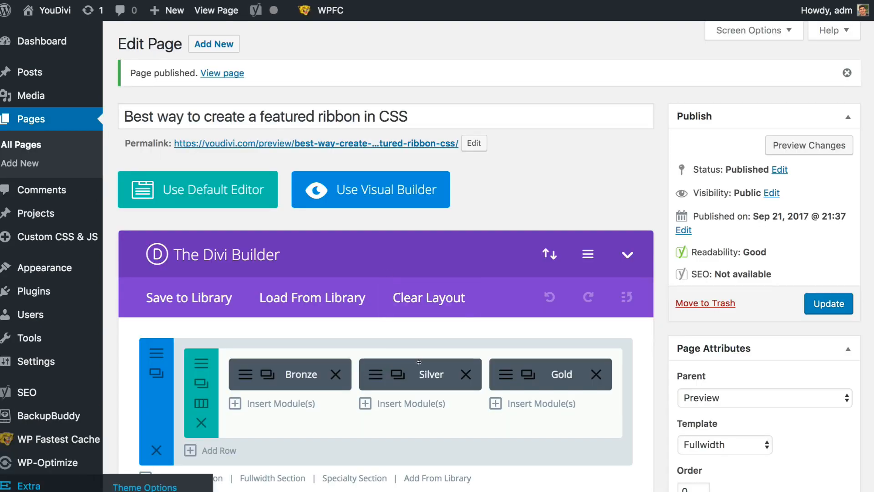
# Return to the CSS Portal Ribbon Generator tab showing the blue Popular ribbon.
pyautogui.click(221, 73)
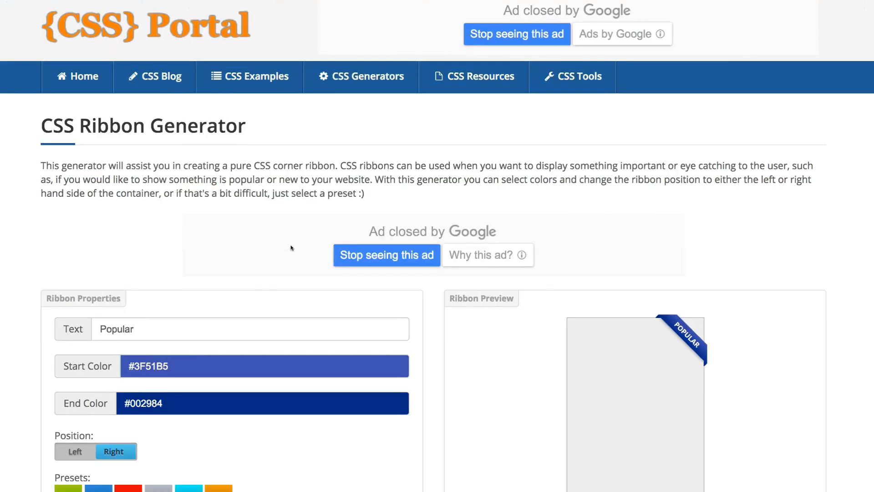
# Copy the Popular ribbon's HTML code from the HTML Code box.
pyautogui.scroll(-3)
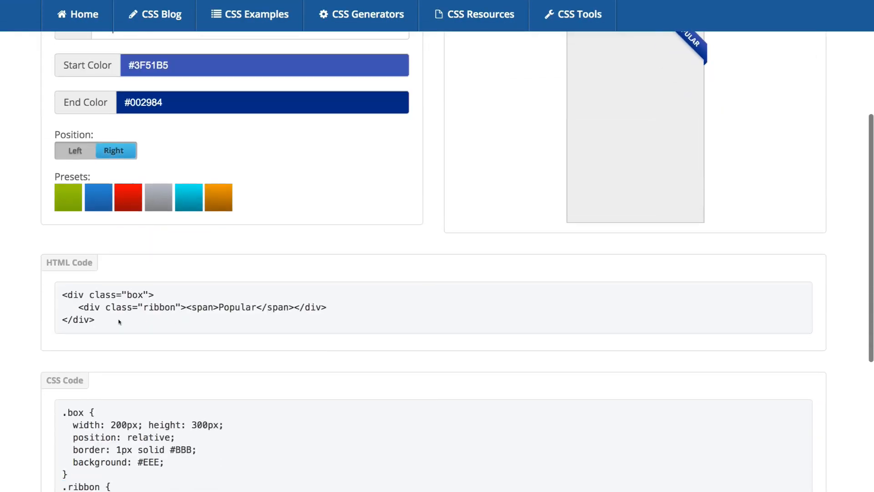
pyautogui.rightClick(94, 307)
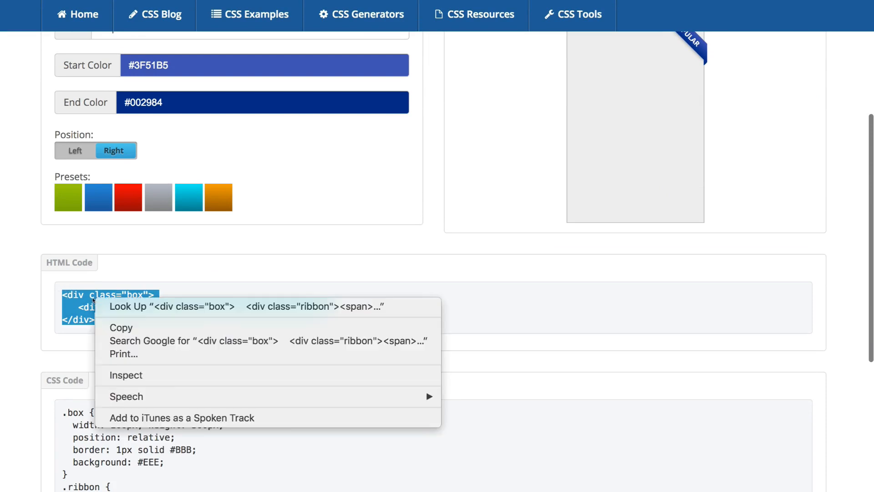
pyautogui.click(212, 278)
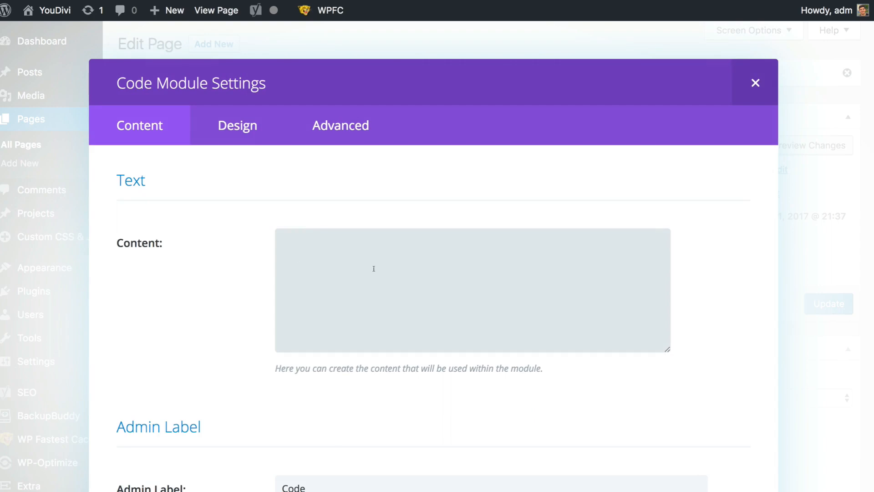
# Paste the ribbon HTML into a Divi Code module, save it, and place it above Silver.
pyautogui.write('<div class="box">')
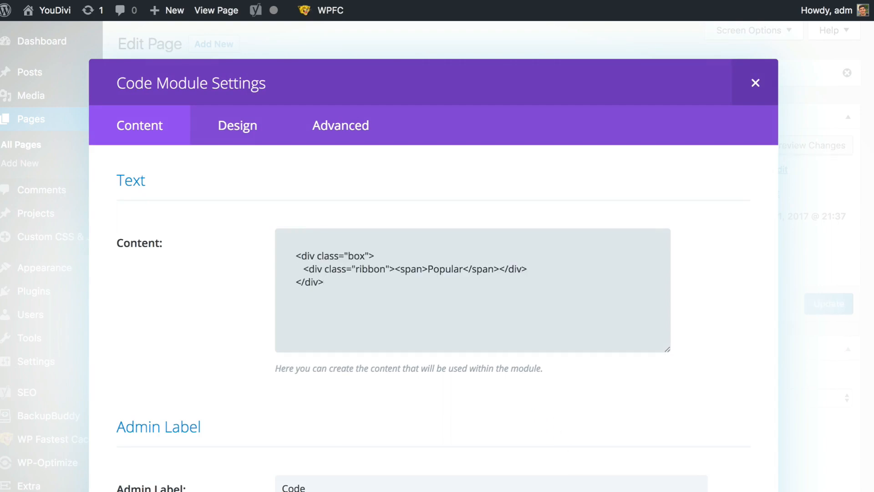
pyautogui.click(755, 82)
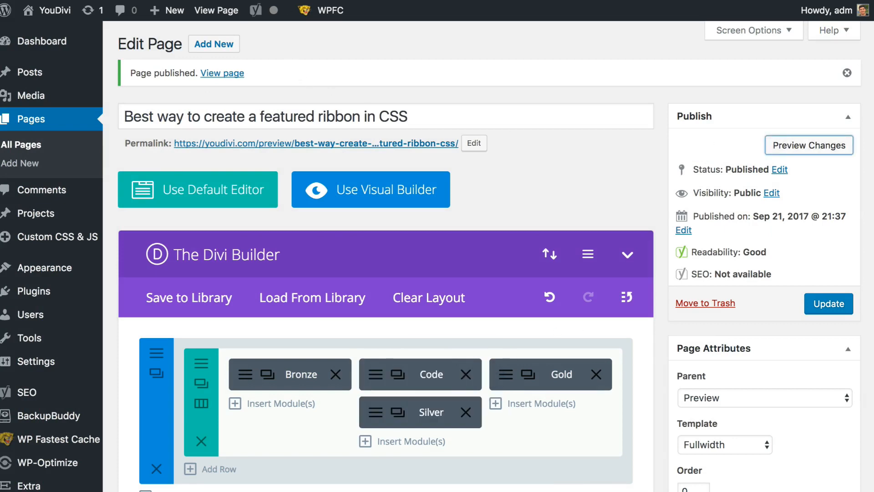
pyautogui.click(222, 73)
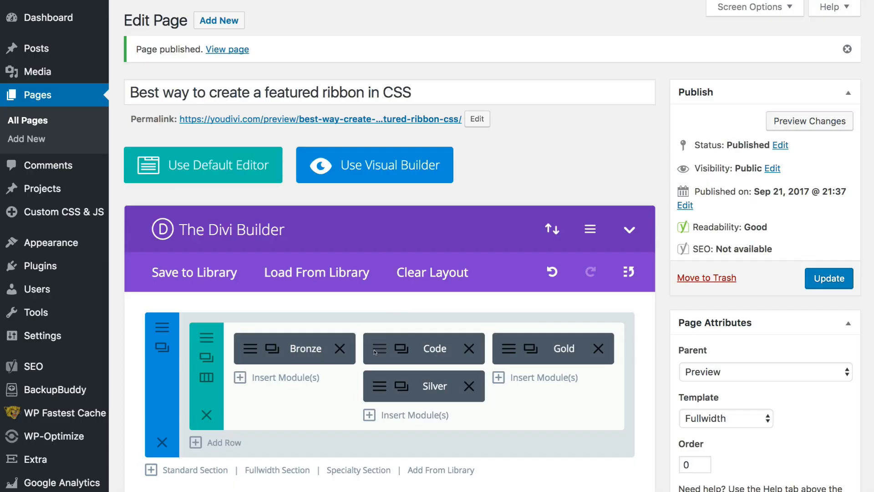
# Add 'margin-bottom: 0 !important;' to the Code module's Advanced Main Element custom CSS.
pyautogui.click(435, 348)
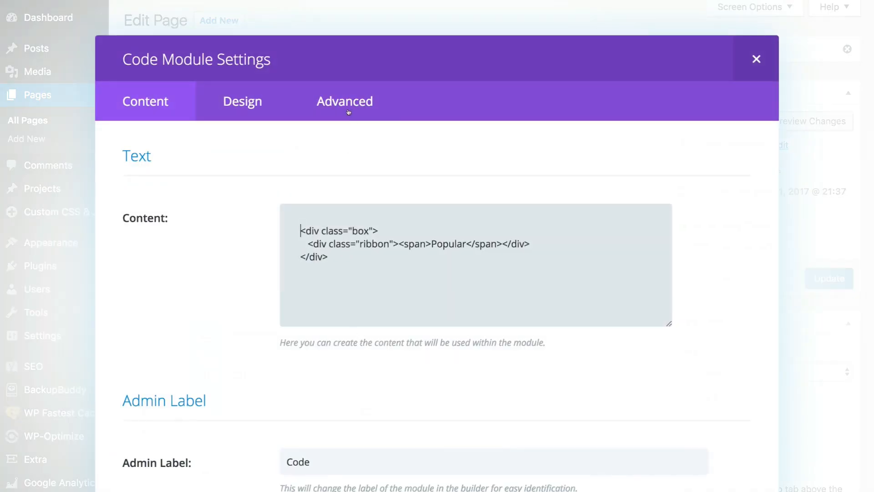
pyautogui.click(344, 101)
pyautogui.write('margin-')
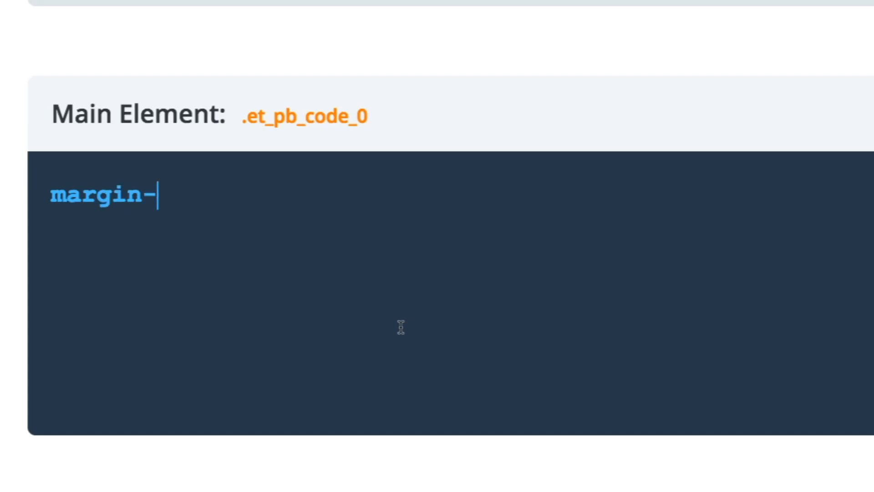
pyautogui.write('bottom')
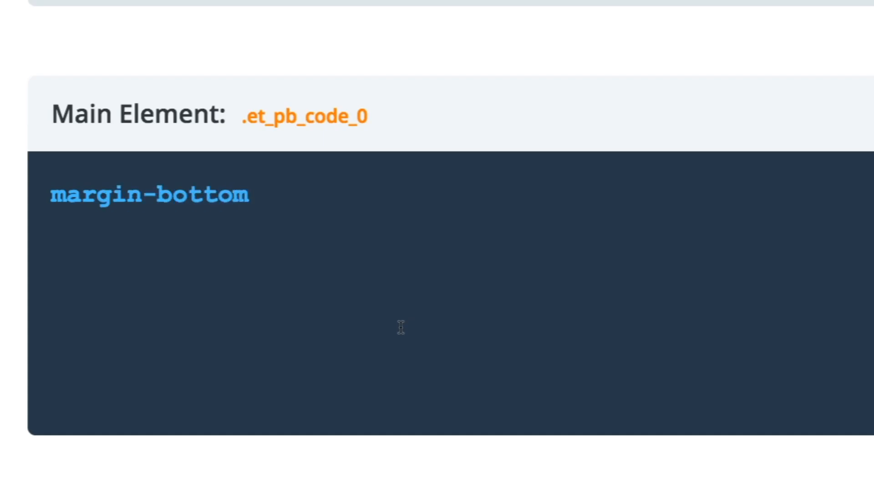
pyautogui.write(': 0 !i')
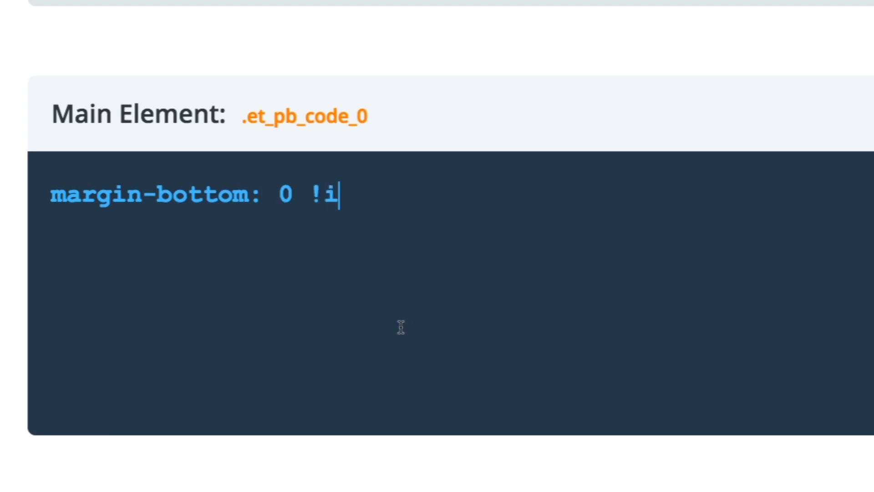
pyautogui.write('mportant;')
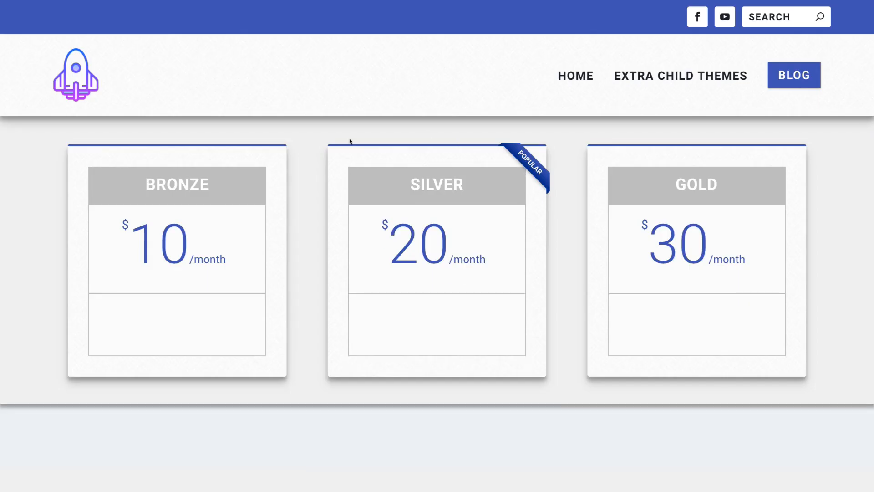
pyautogui.moveTo(416, 126)
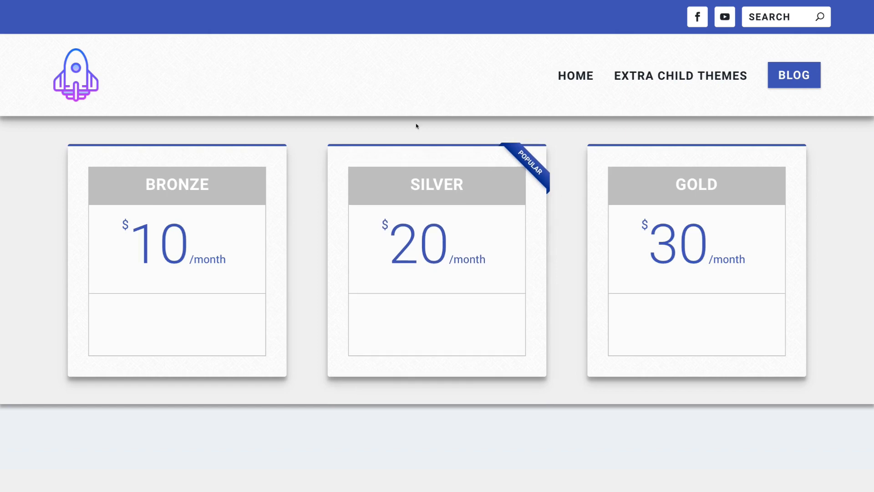